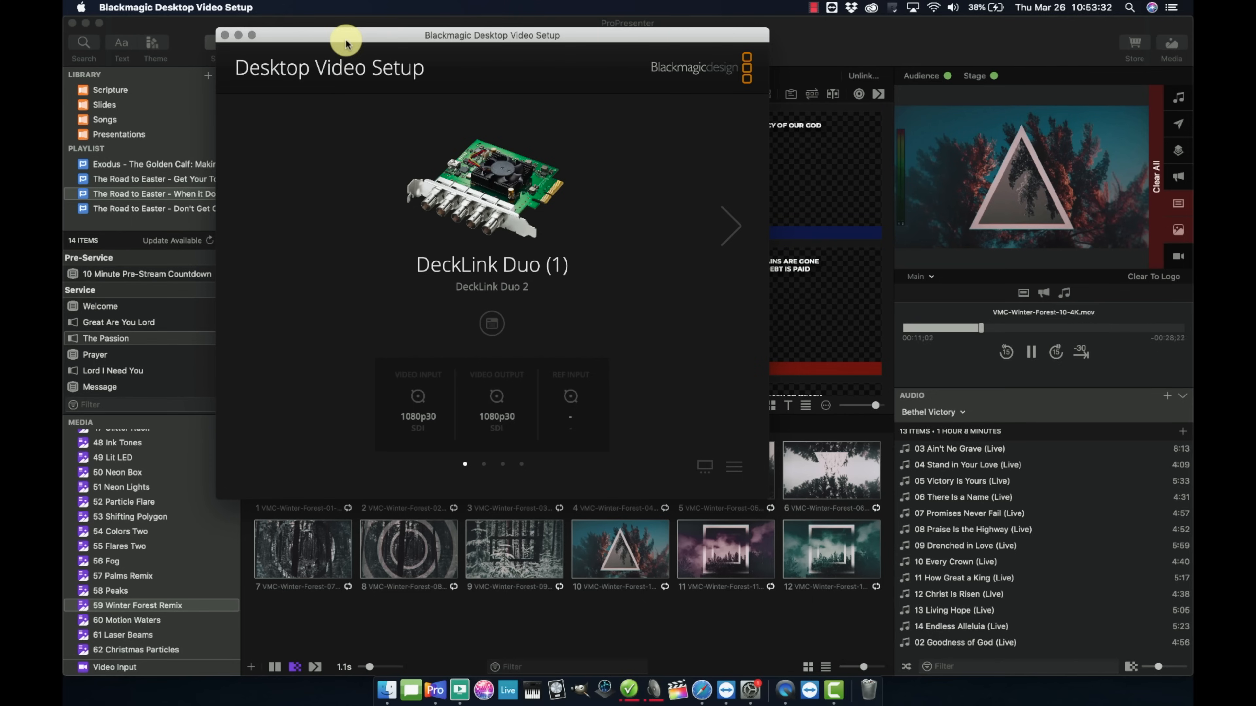
# Page through the DeckLink Duo devices in Desktop Video Setup, confirming 1080p30 SDI formats.
pyautogui.click(730, 226)
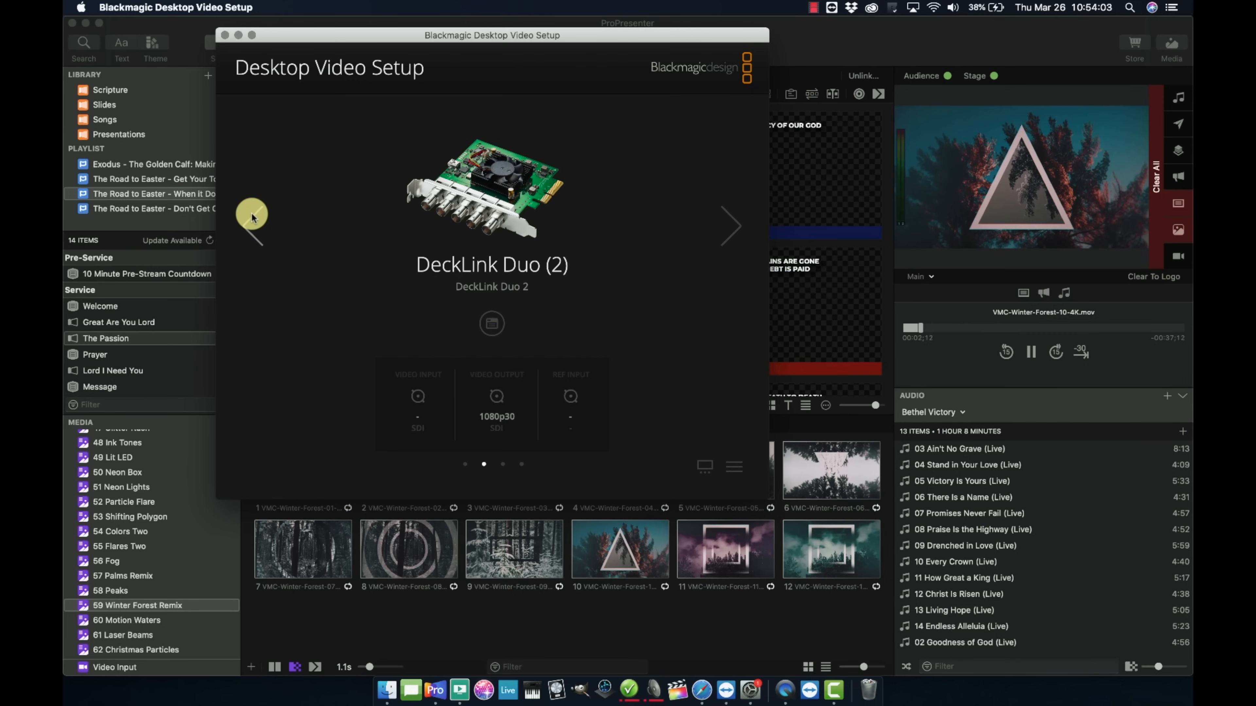
pyautogui.click(730, 226)
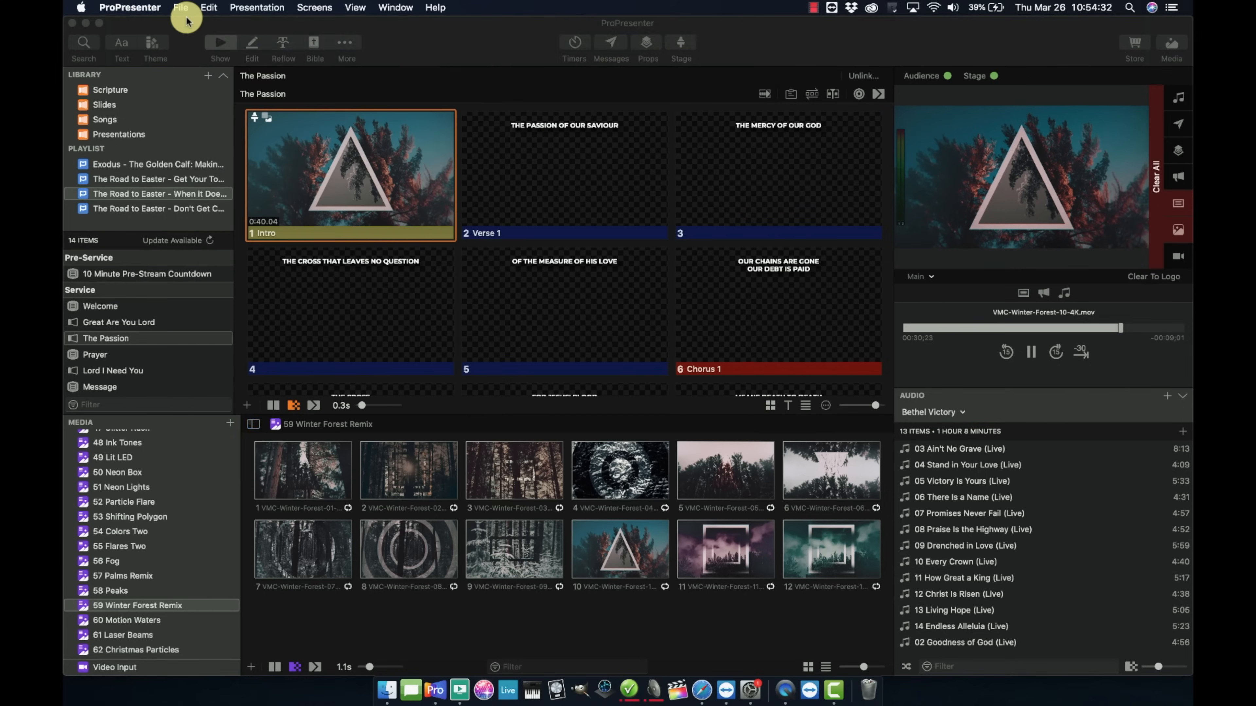
# Assign Confidence/Stage to DeckLink Duo (2) at 1080p30 and Stream - Lower Thirds to DeckLink Duo (3) at 1080p24.
pyautogui.click(130, 7)
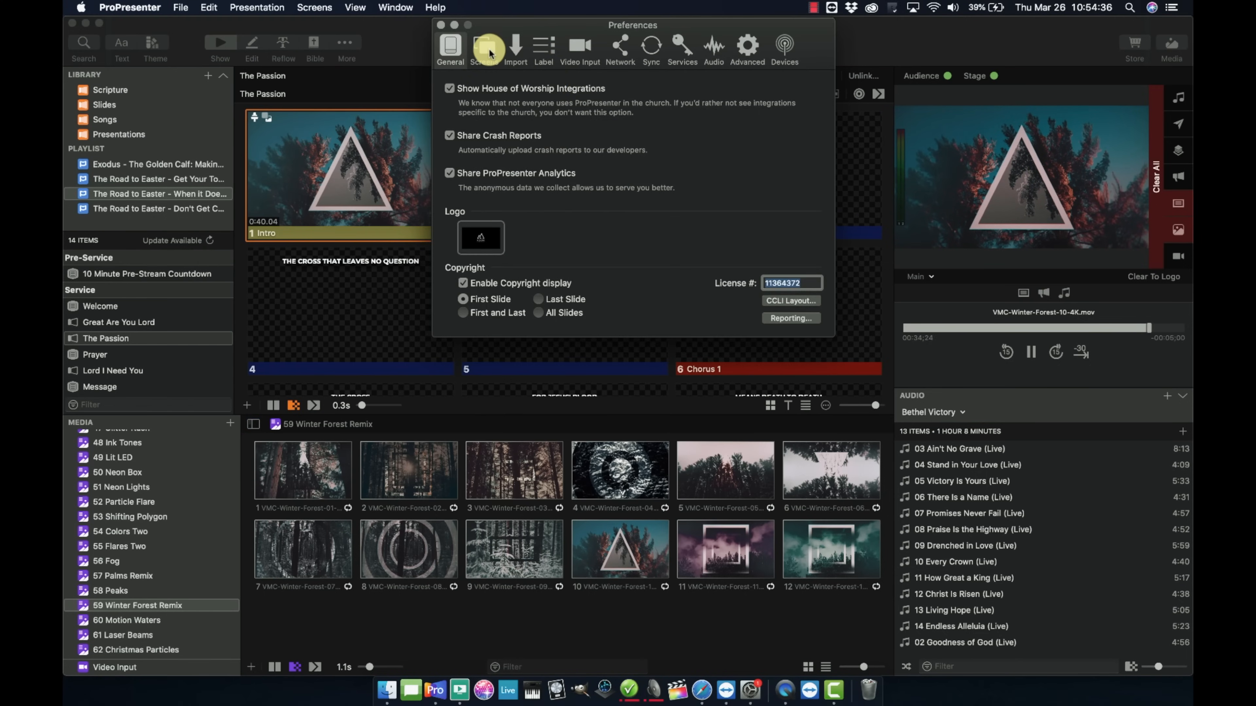
pyautogui.click(483, 46)
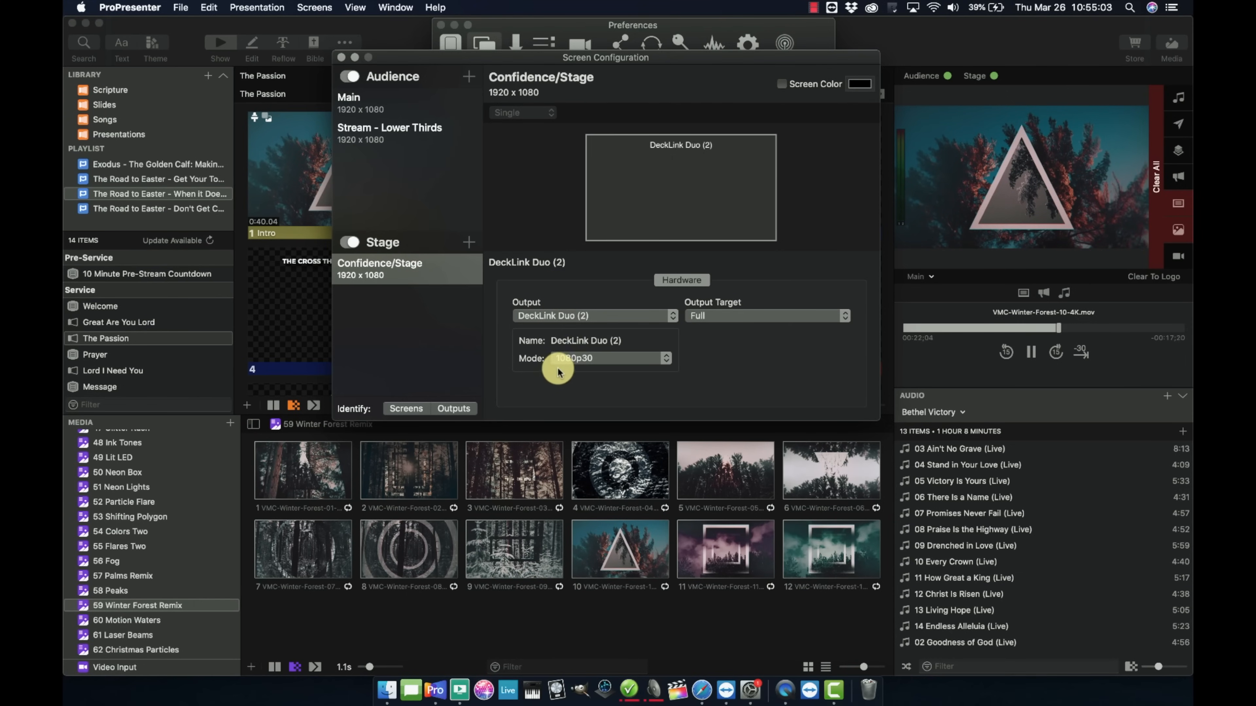
pyautogui.moveTo(583, 385)
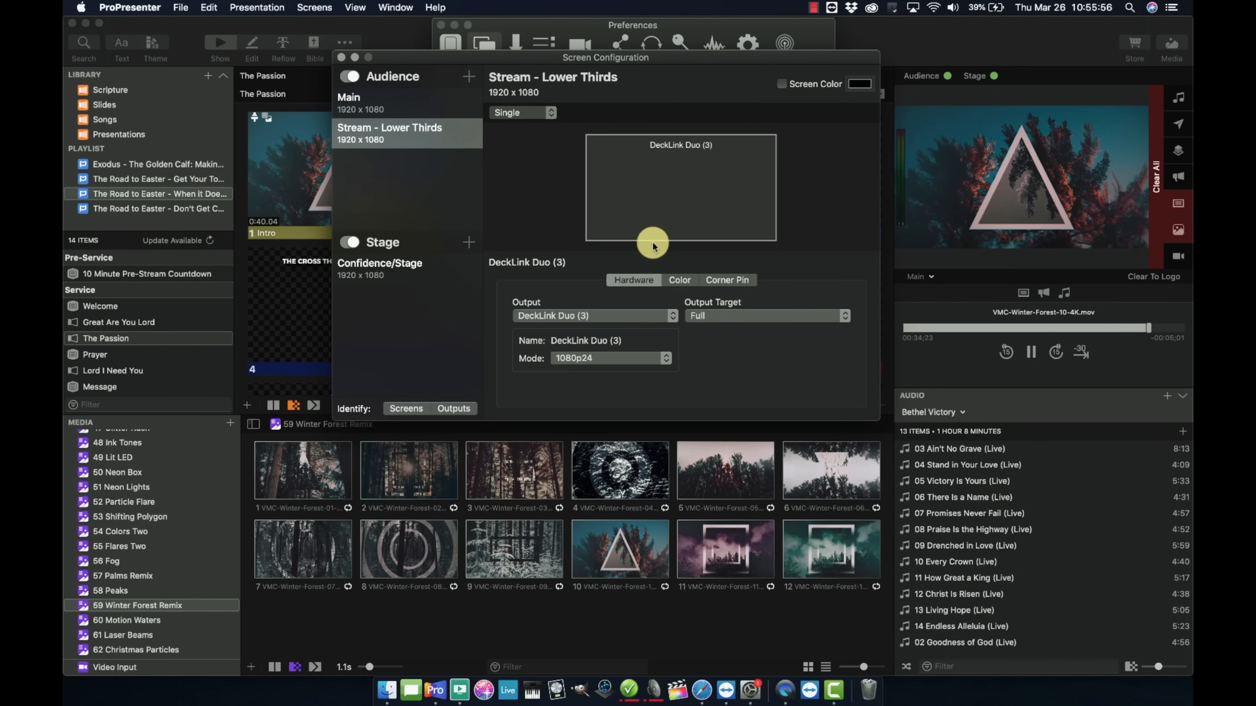
pyautogui.click(313, 8)
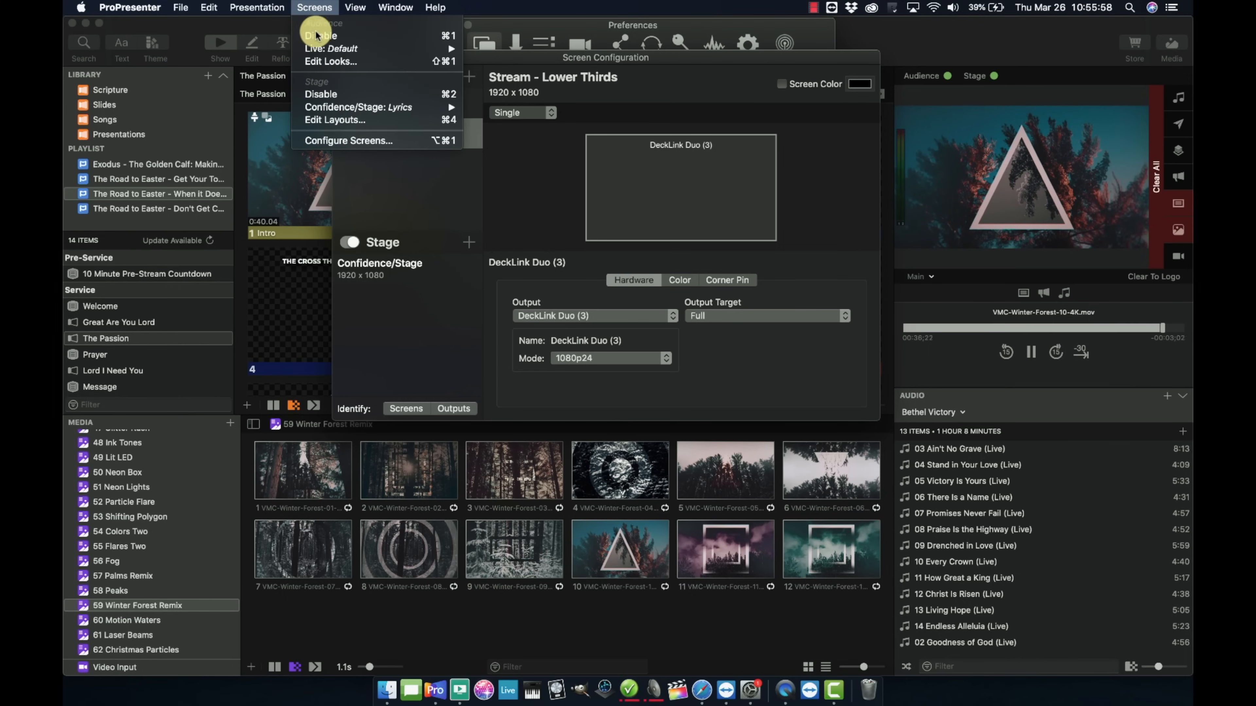
# Edit the Default look so the Stream screen shows only Presentation slides.
pyautogui.click(330, 62)
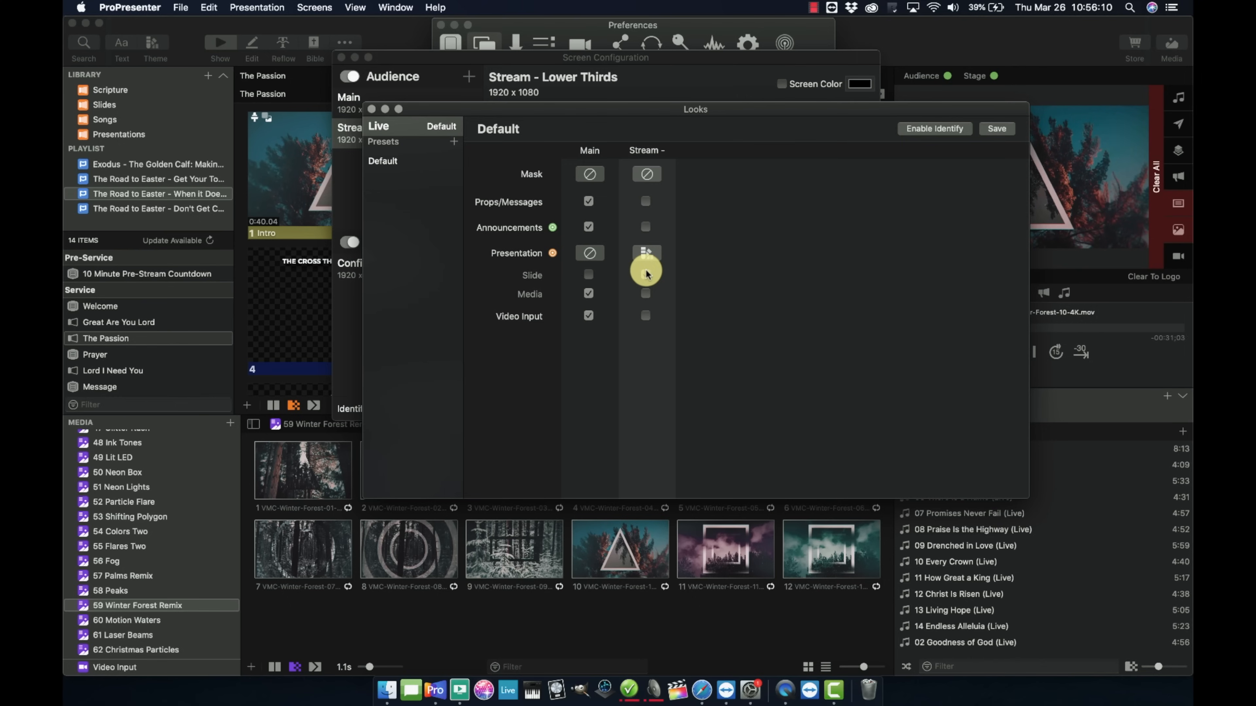
pyautogui.click(645, 253)
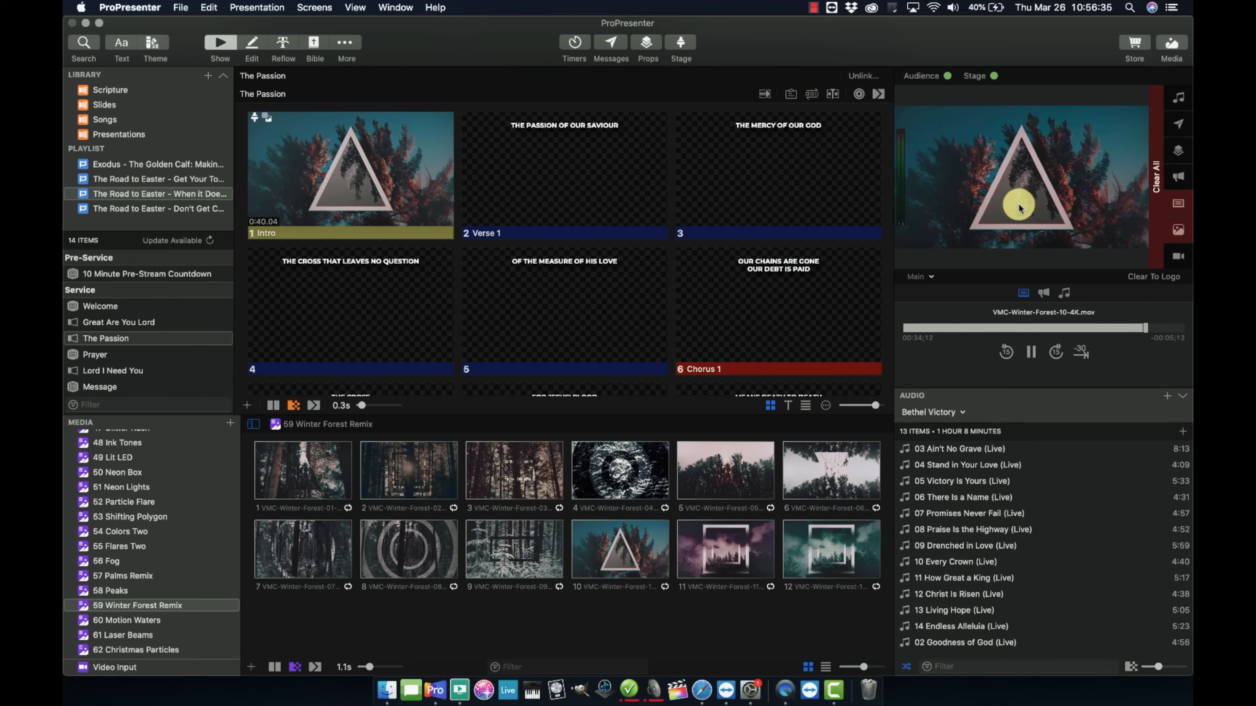
# Put Verse 1 live and preview its lyric on the Stream - Lower Thirds output.
pyautogui.click(563, 174)
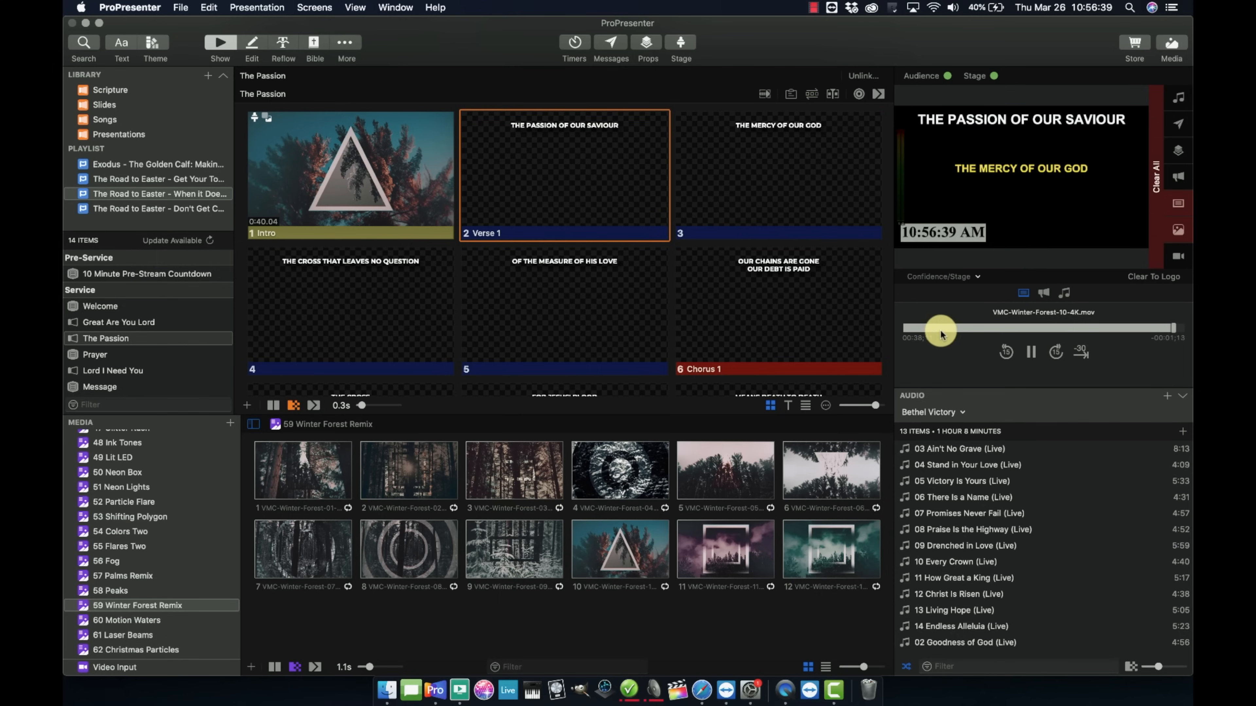
pyautogui.click(941, 276)
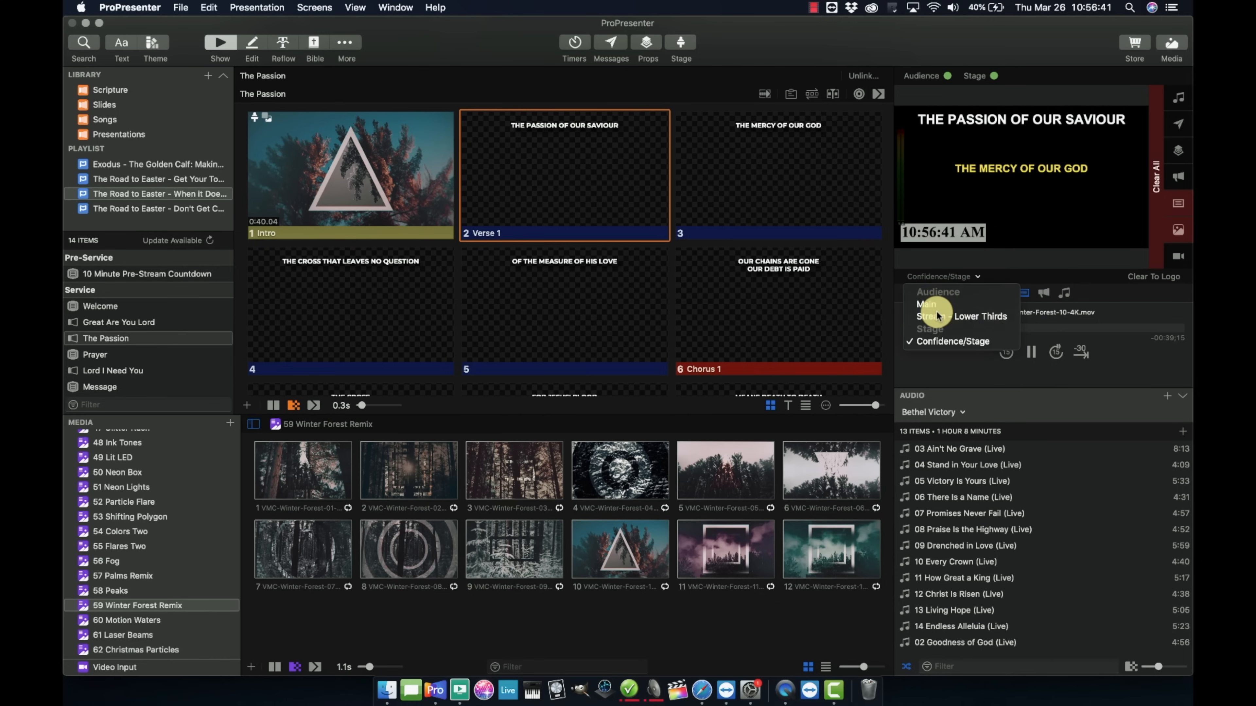
pyautogui.click(970, 317)
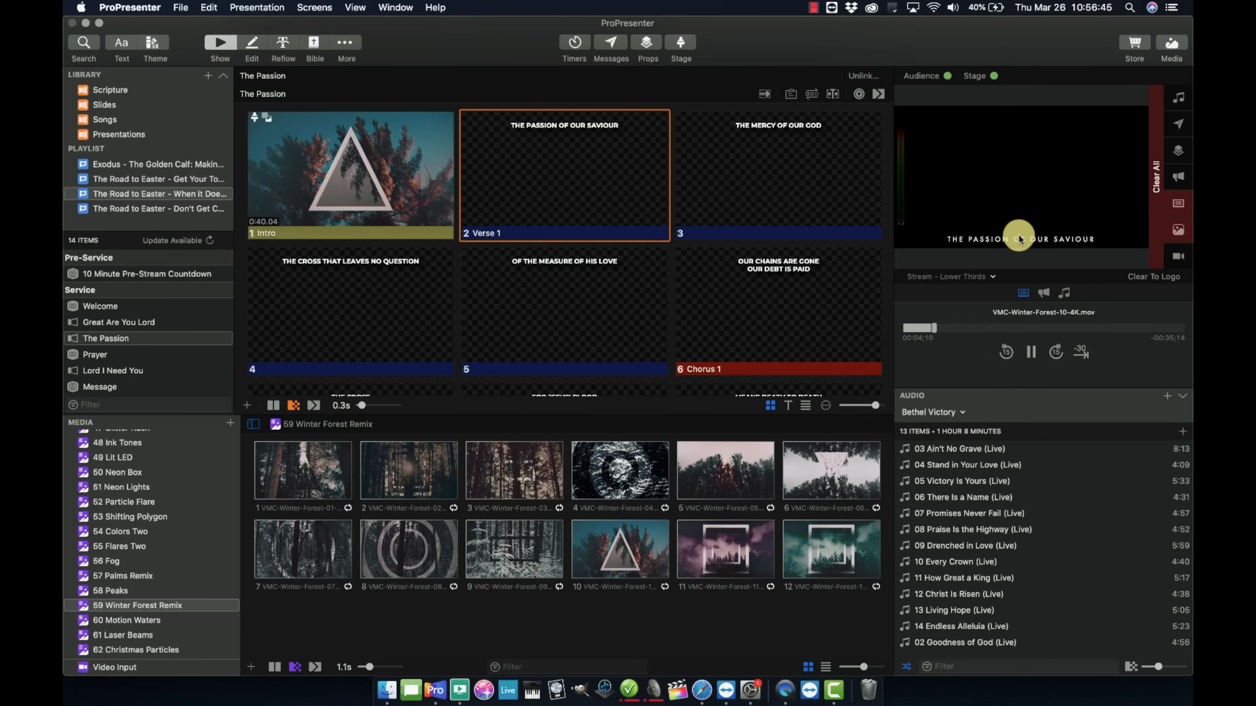
pyautogui.click(952, 8)
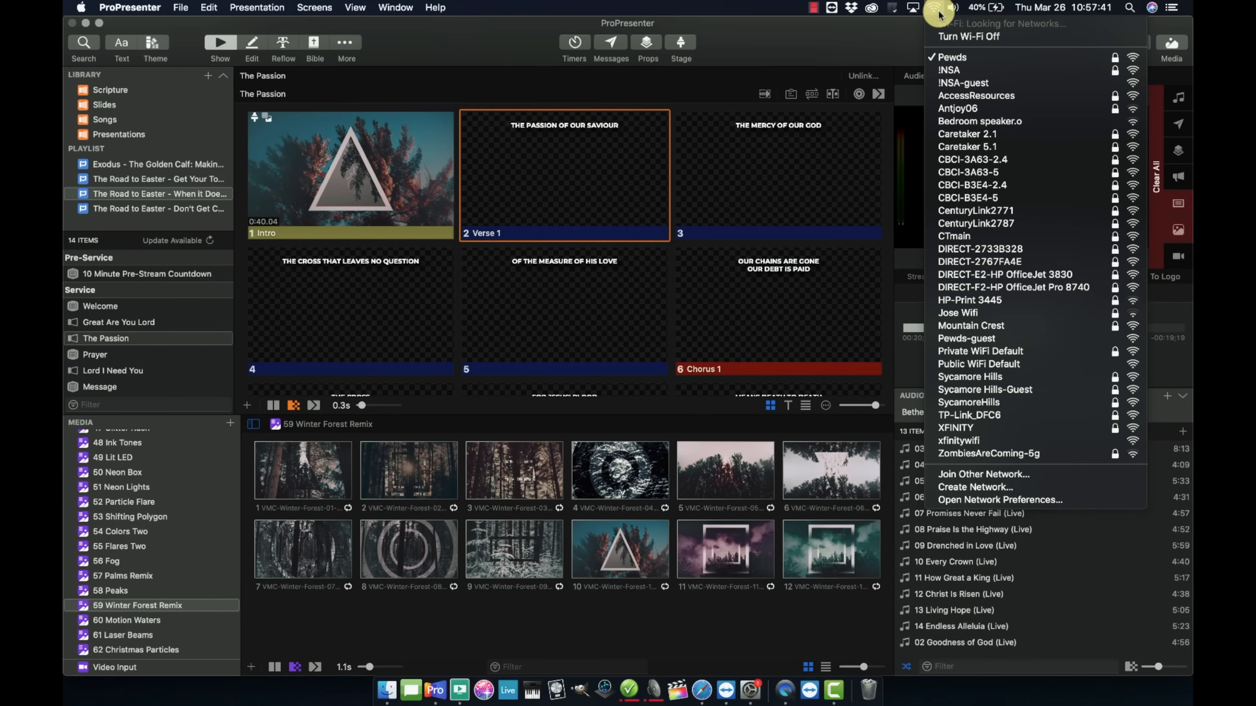
# Review the network interfaces, including the Thunderbolt slot adapter, in Network Preferences.
pyautogui.click(999, 500)
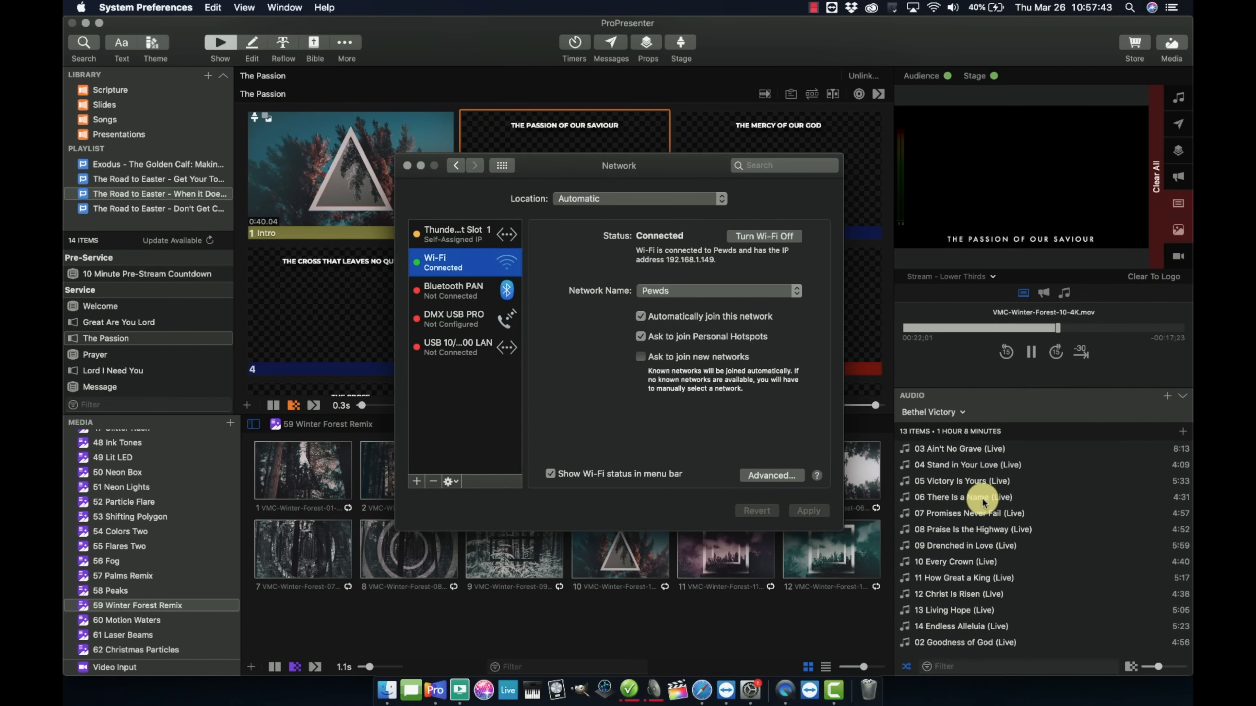
pyautogui.click(454, 235)
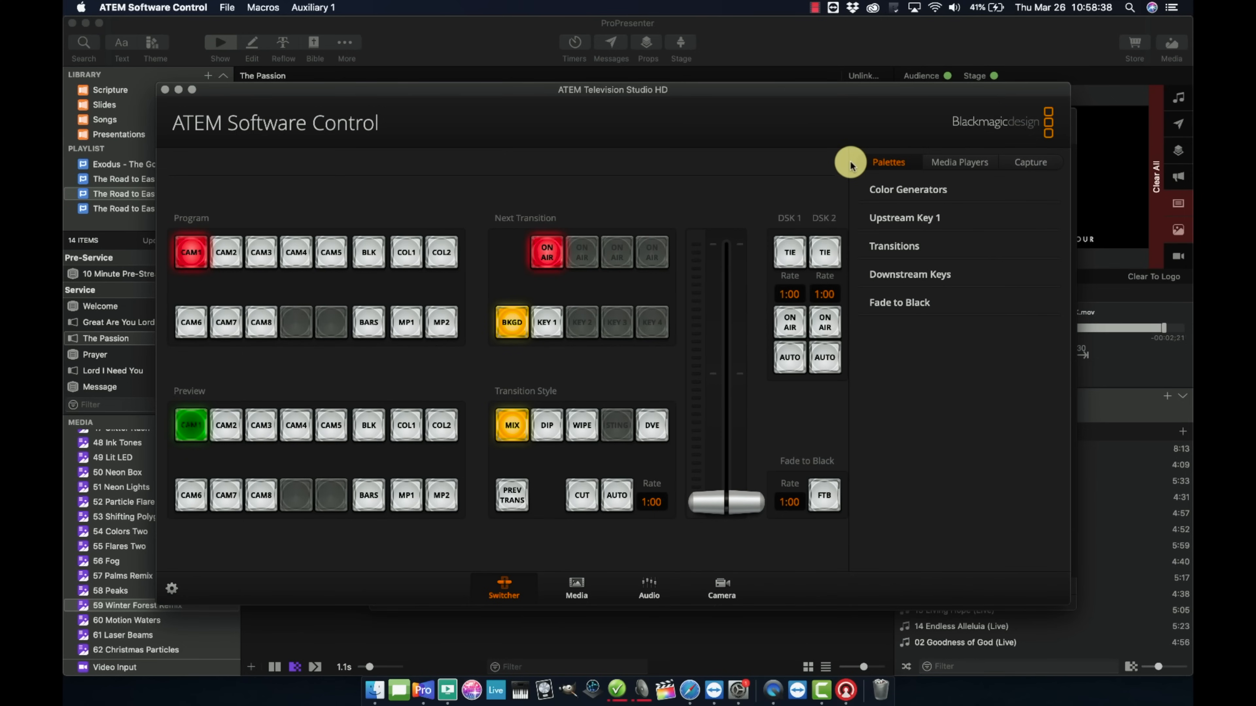
pyautogui.click(953, 7)
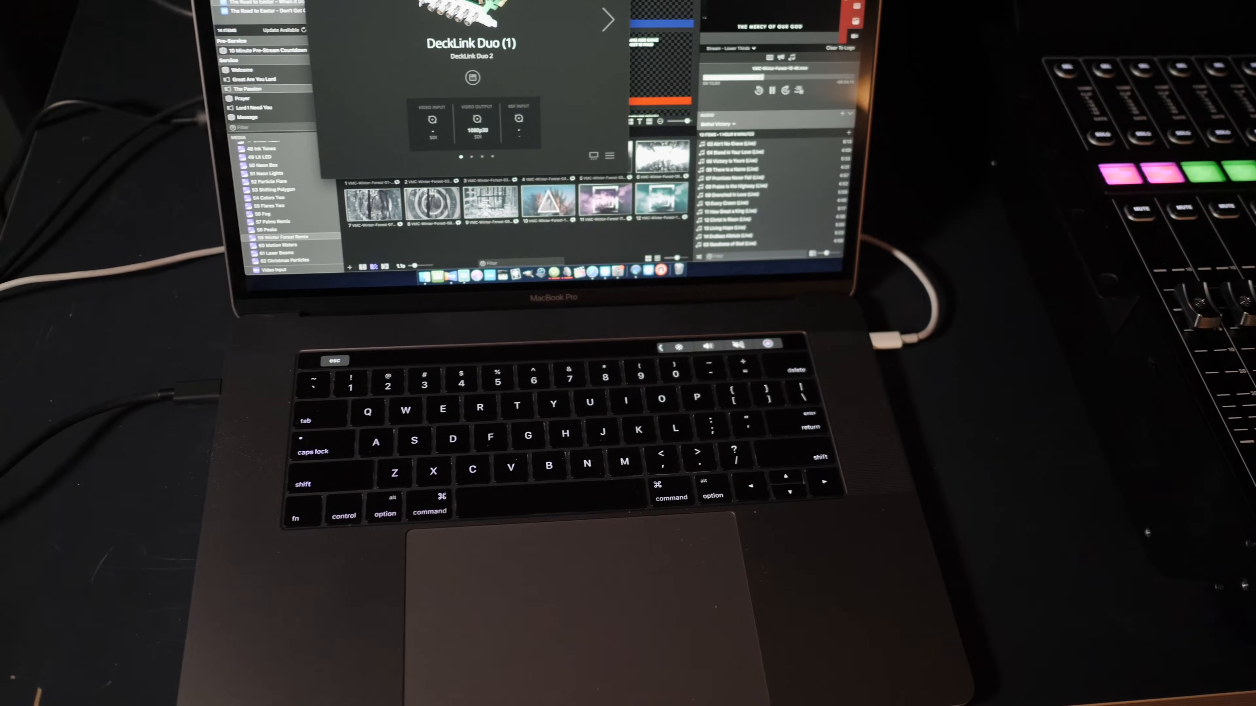
# Check the battery and power status from the menu bar with the ATEM switcher panel open.
pyautogui.click(990, 7)
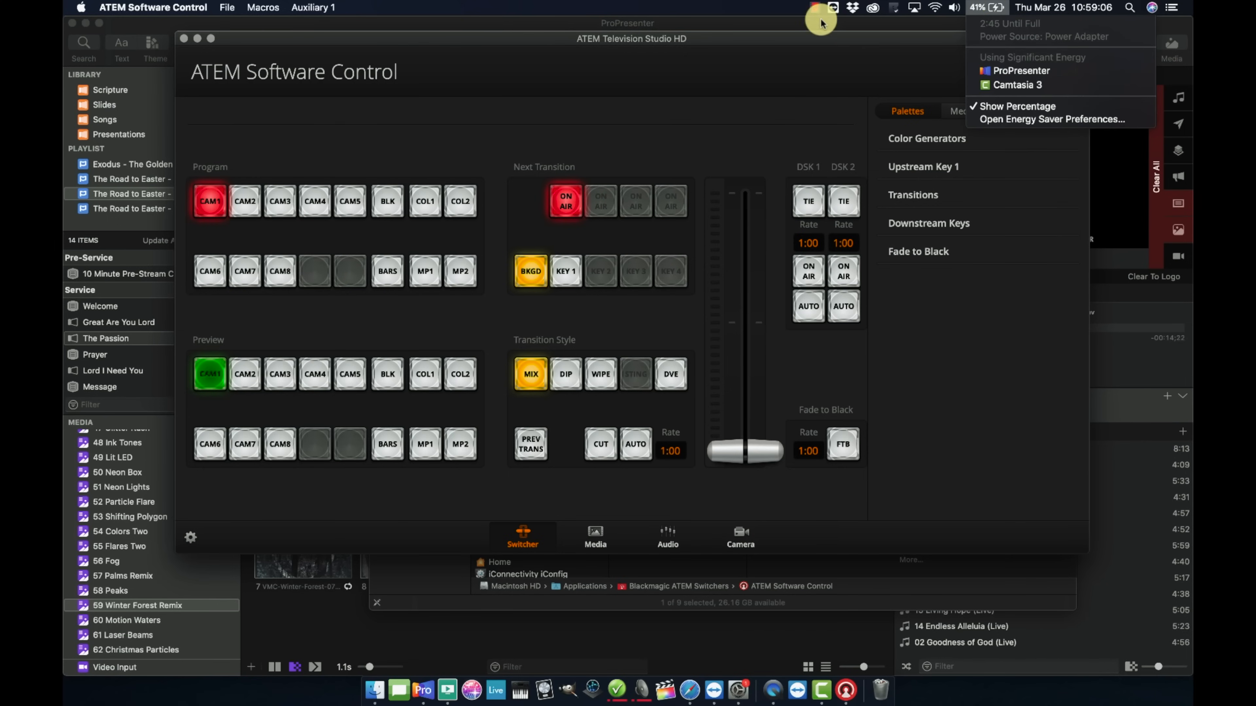
pyautogui.moveTo(1042, 31)
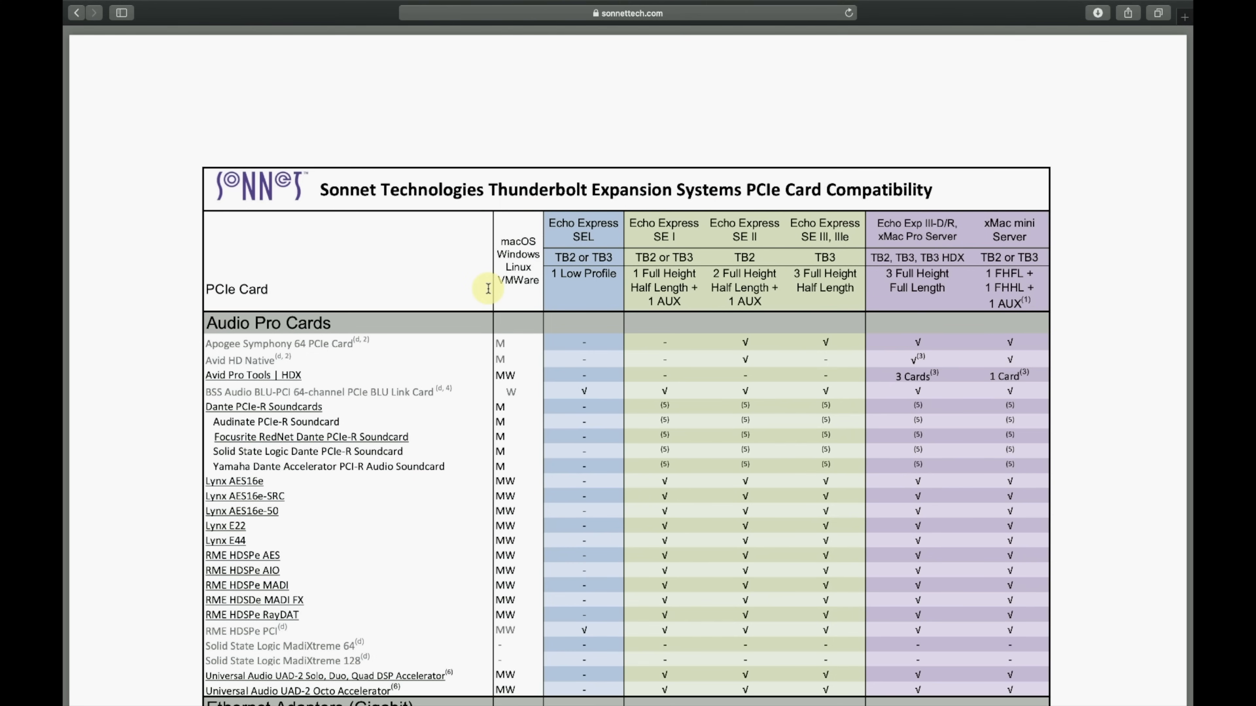
# Scroll the Sonnet PCIe compatibility chart down to the USB 3 cards and Technical Notes.
pyautogui.scroll(-3)
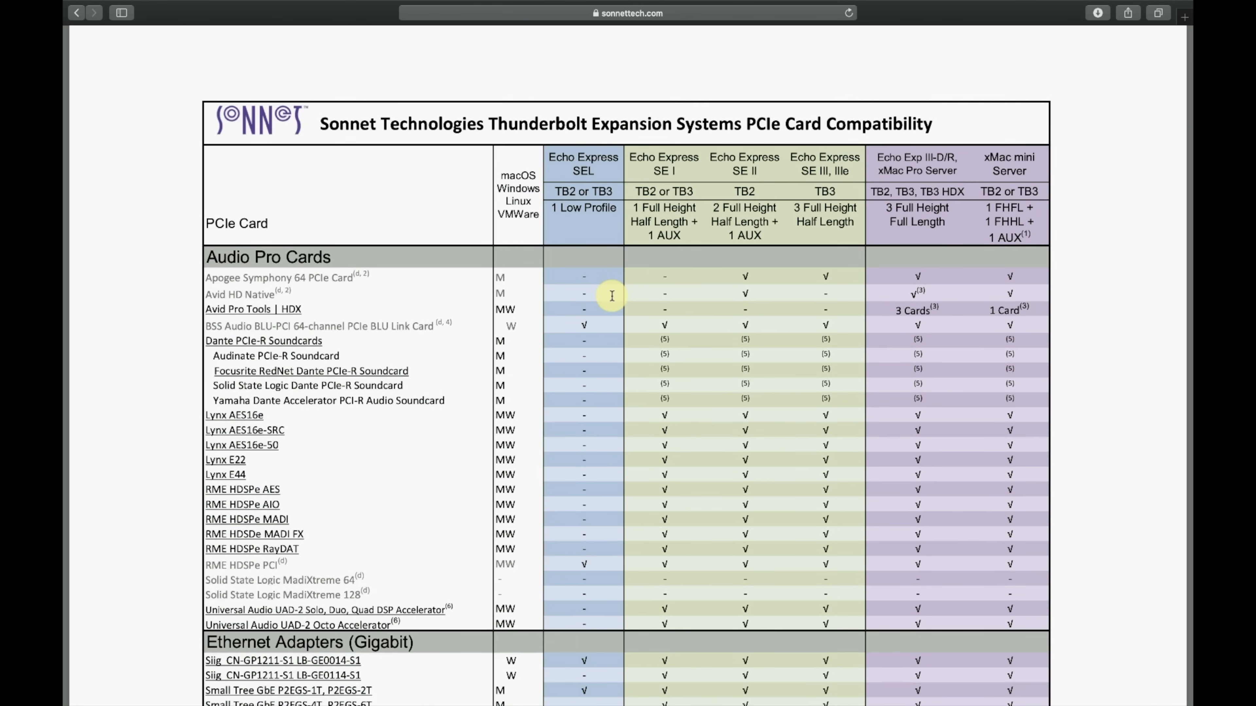
pyautogui.scroll(-3)
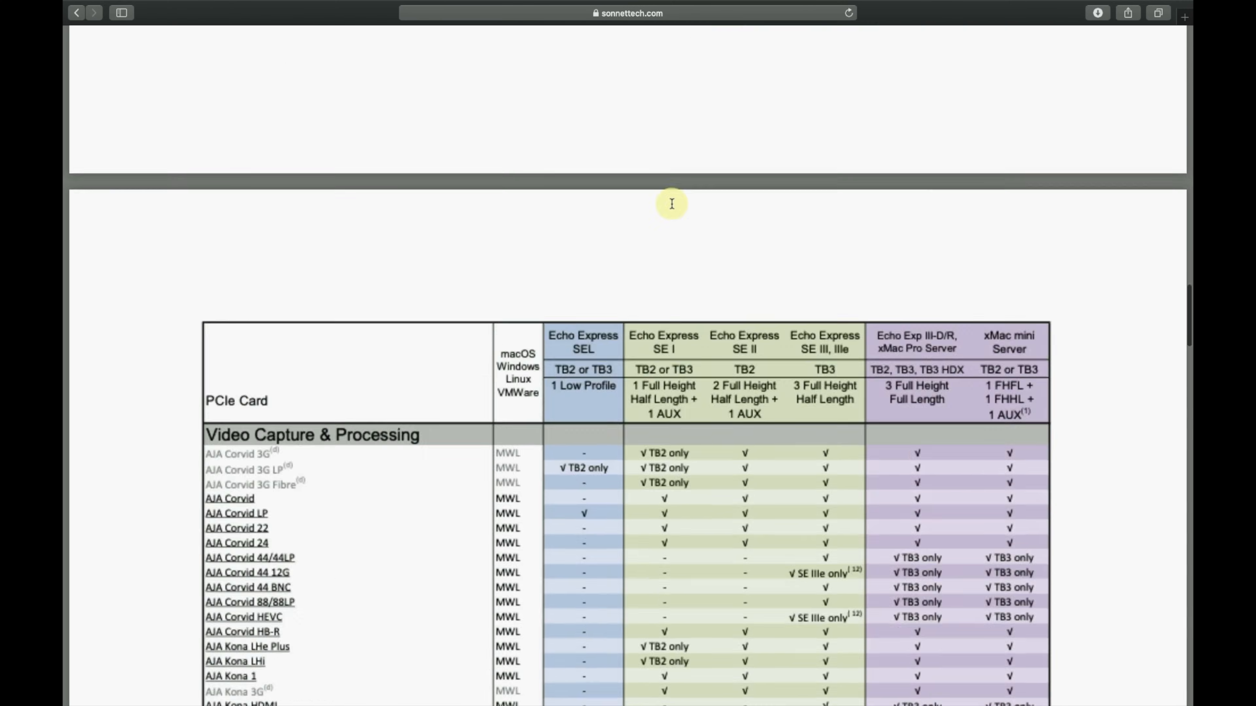
pyautogui.scroll(-3)
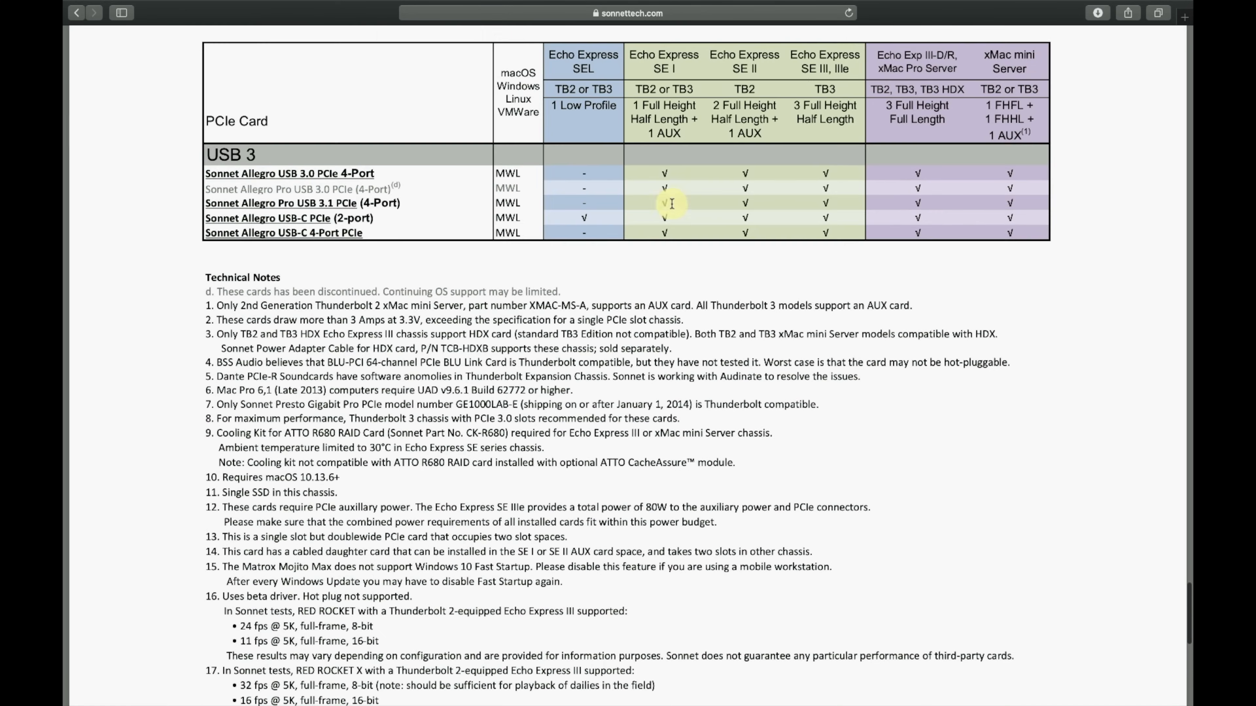
pyautogui.moveTo(251, 375)
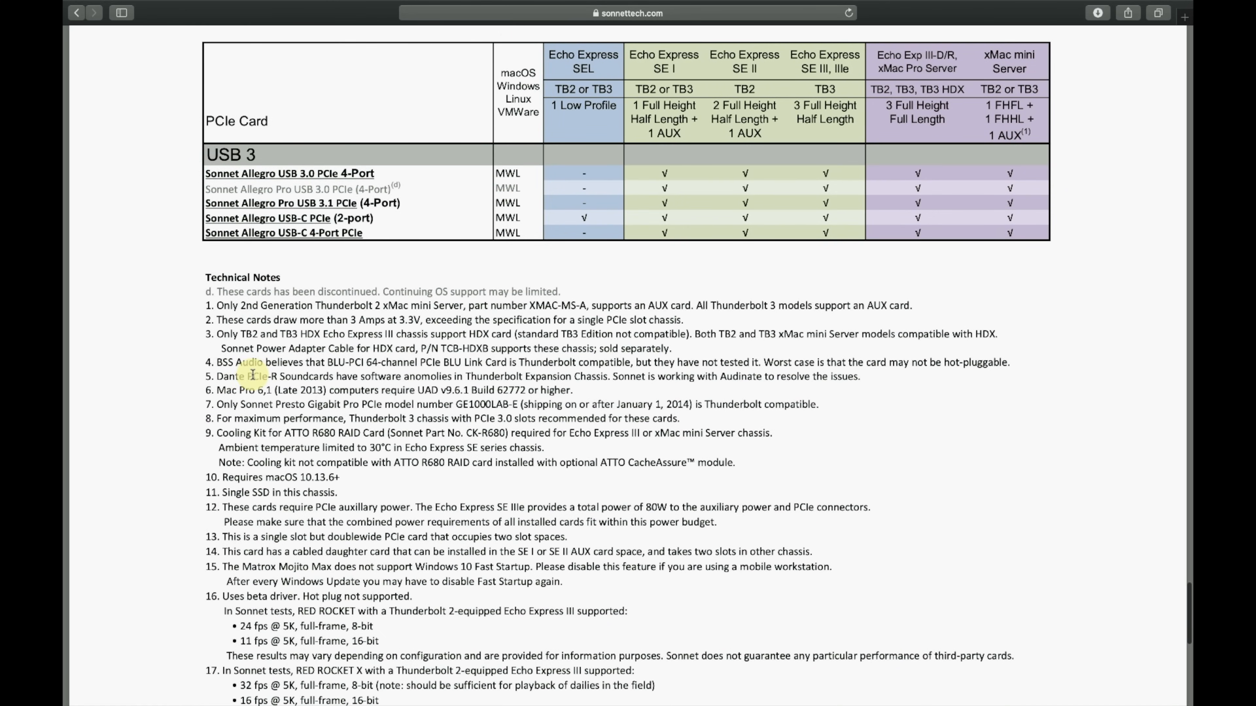